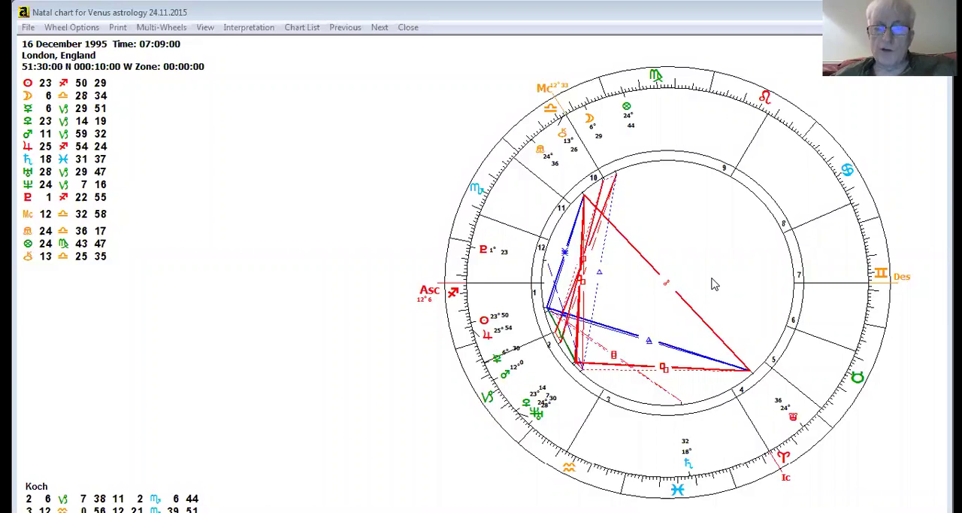
{"action": "mouse_move", "coordinate": [720, 292]}
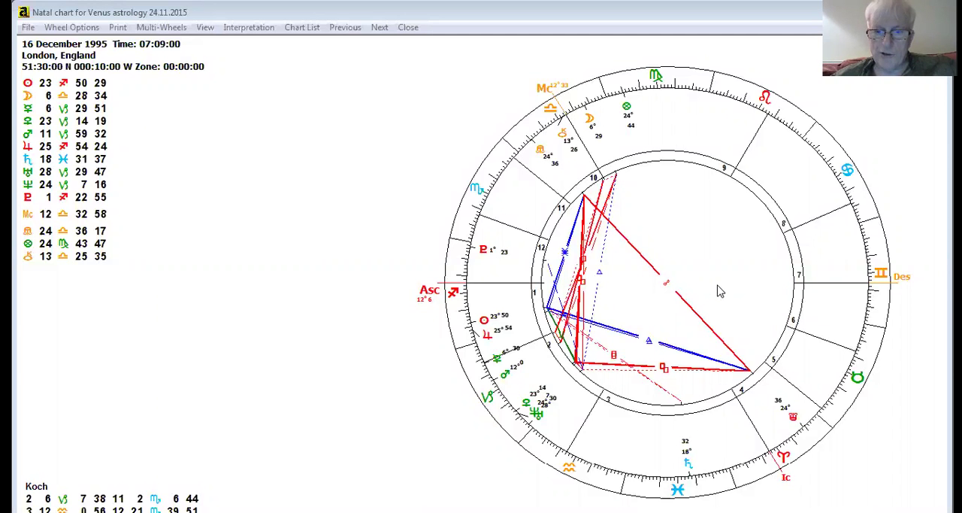
{"action": "mouse_move", "coordinate": [519, 415]}
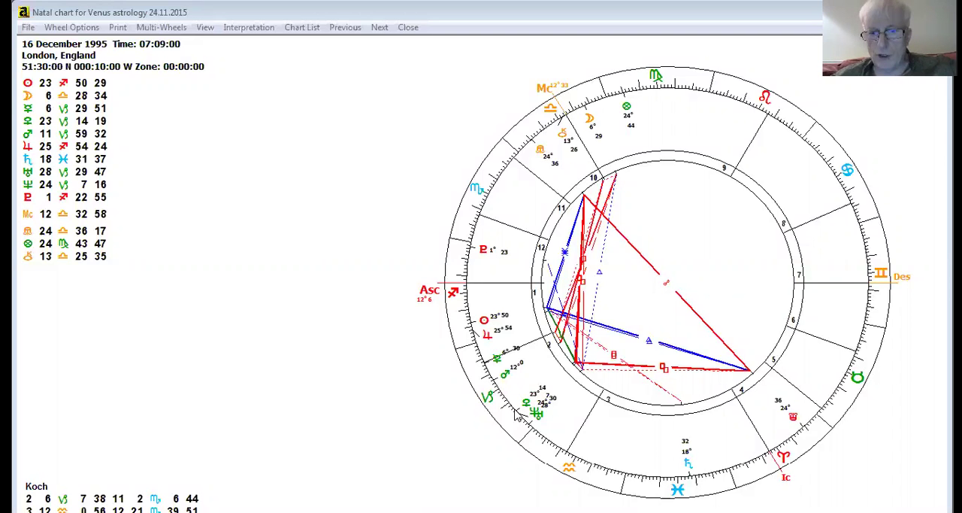
{"action": "mouse_move", "coordinate": [542, 412]}
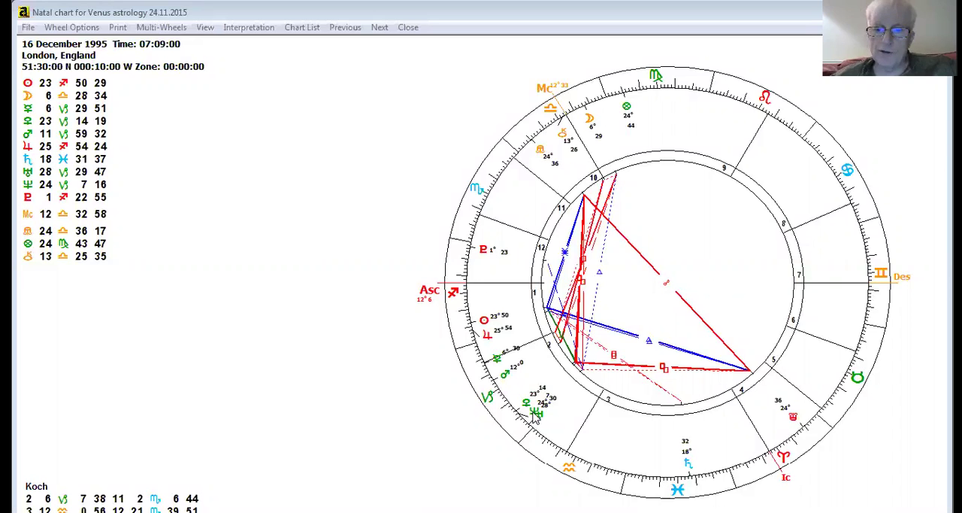
{"action": "mouse_move", "coordinate": [538, 413]}
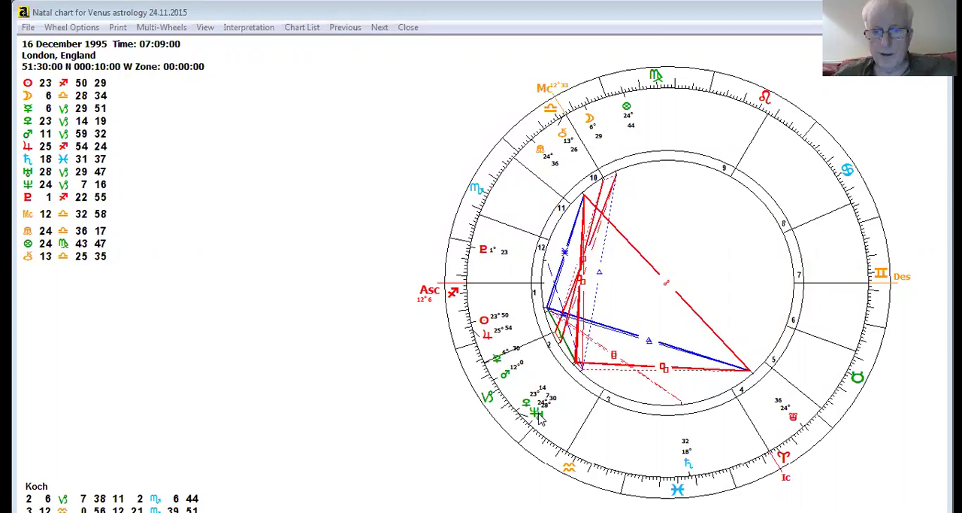
{"action": "mouse_move", "coordinate": [542, 421]}
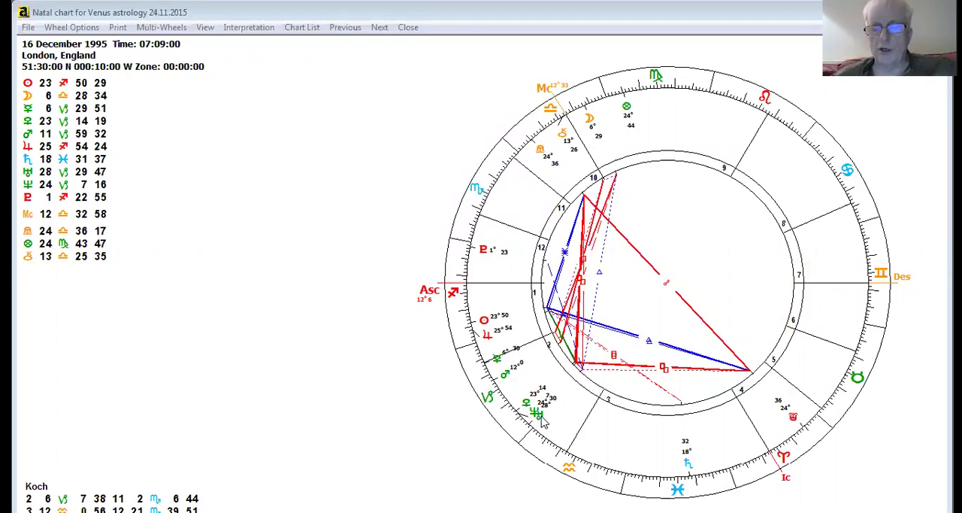
{"action": "mouse_move", "coordinate": [562, 423]}
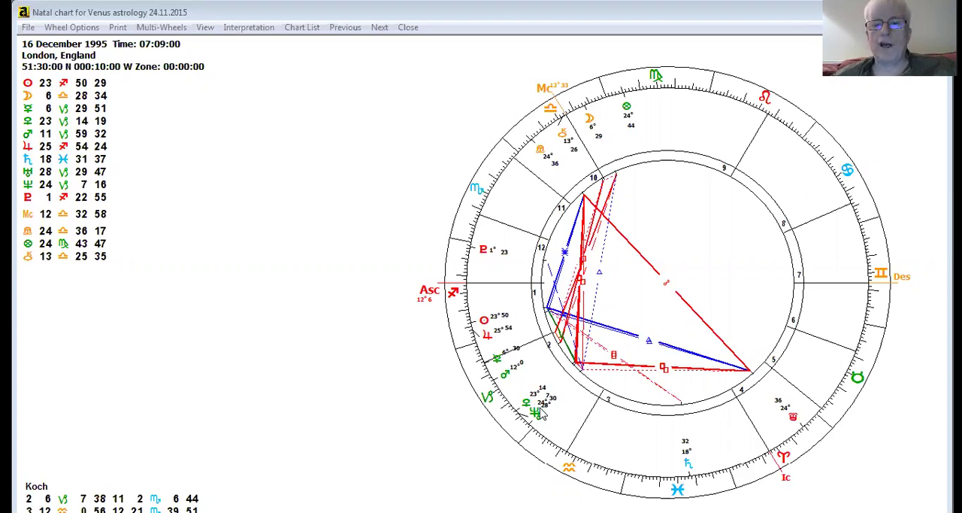
{"action": "mouse_move", "coordinate": [543, 415]}
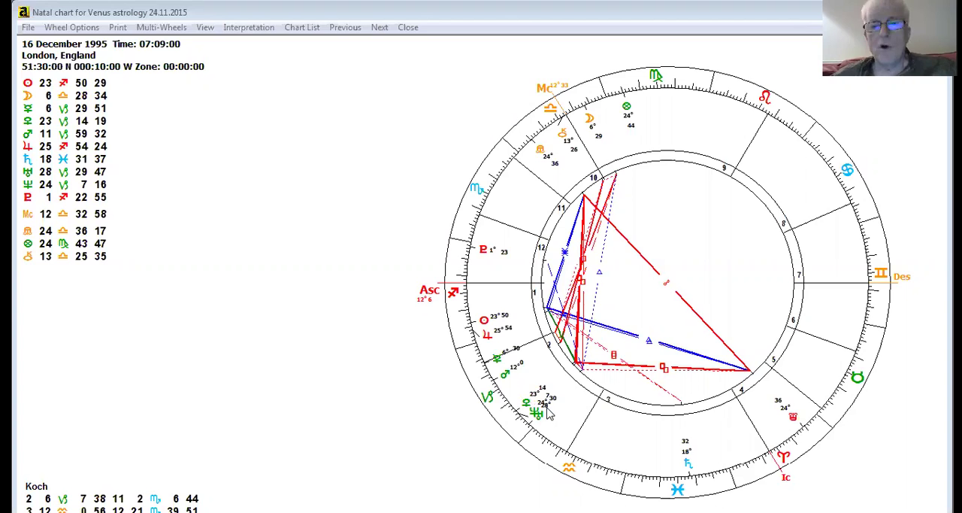
{"action": "mouse_move", "coordinate": [545, 415]}
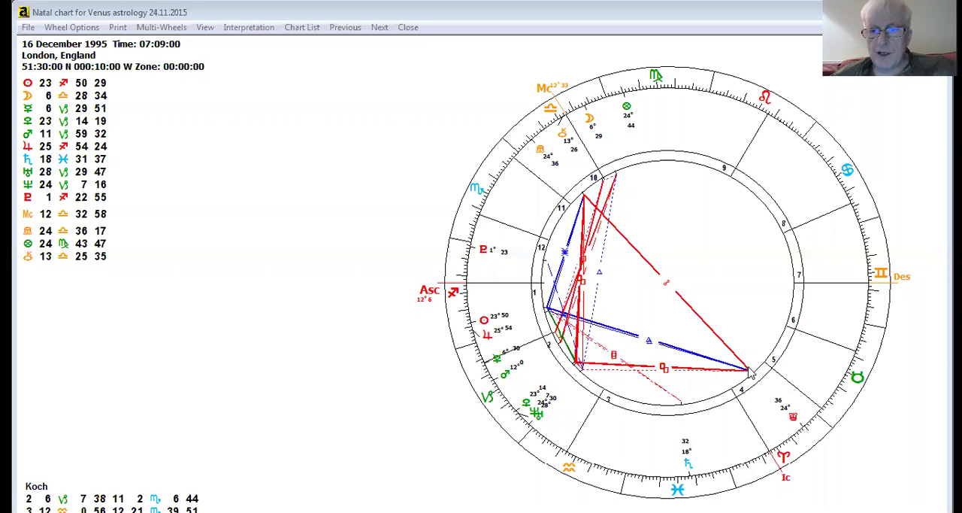
{"action": "mouse_move", "coordinate": [720, 322]}
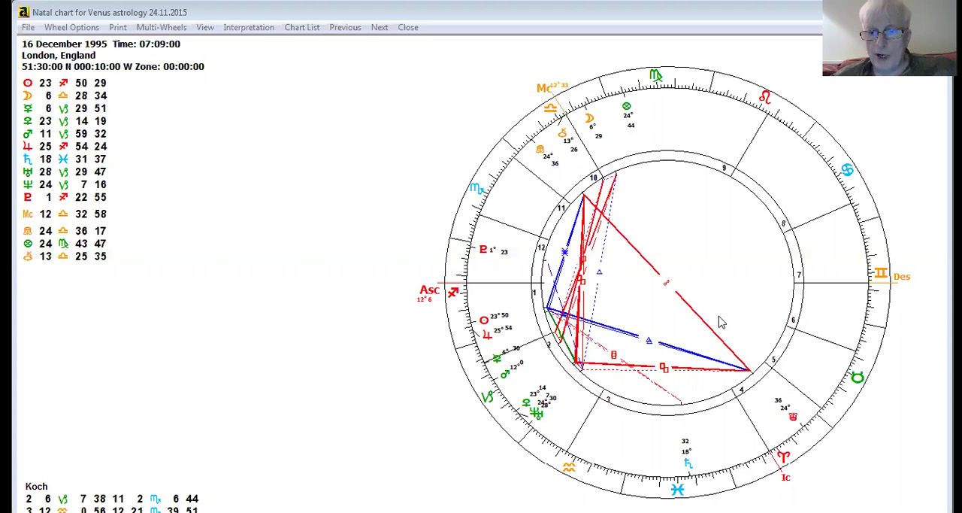
{"action": "mouse_move", "coordinate": [753, 338]}
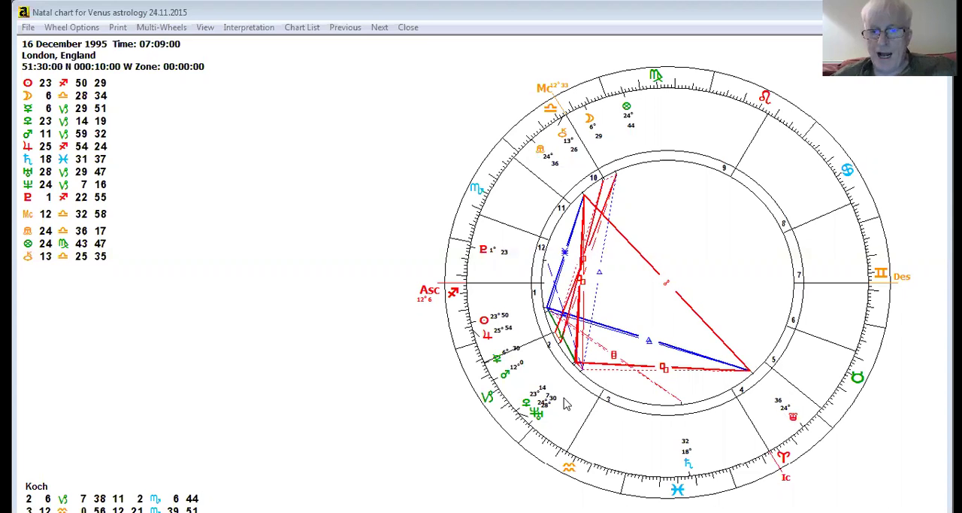
{"action": "mouse_move", "coordinate": [598, 271]}
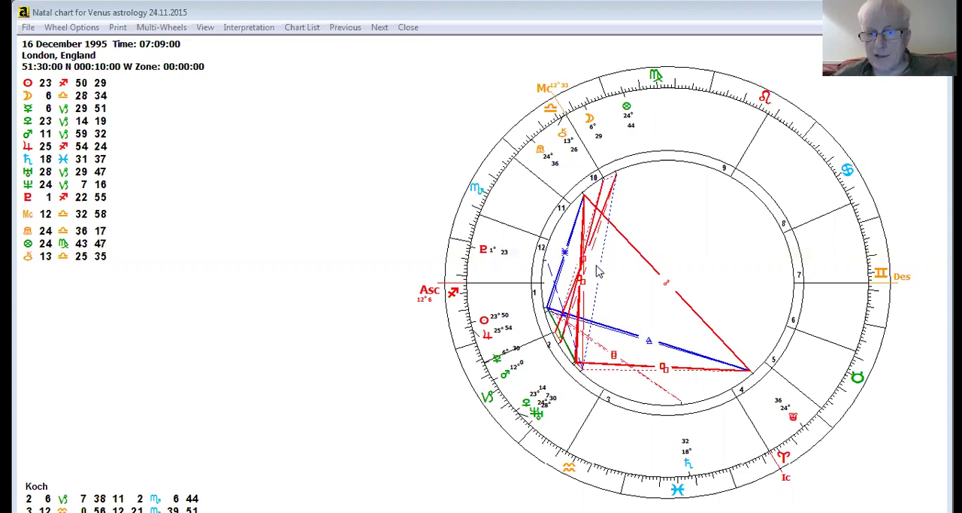
{"action": "mouse_move", "coordinate": [623, 229]}
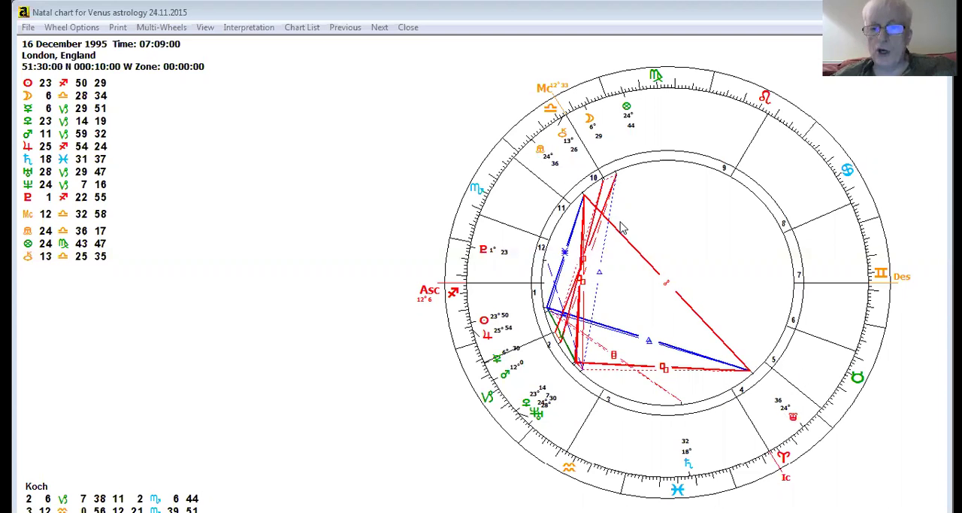
{"action": "mouse_move", "coordinate": [749, 367]}
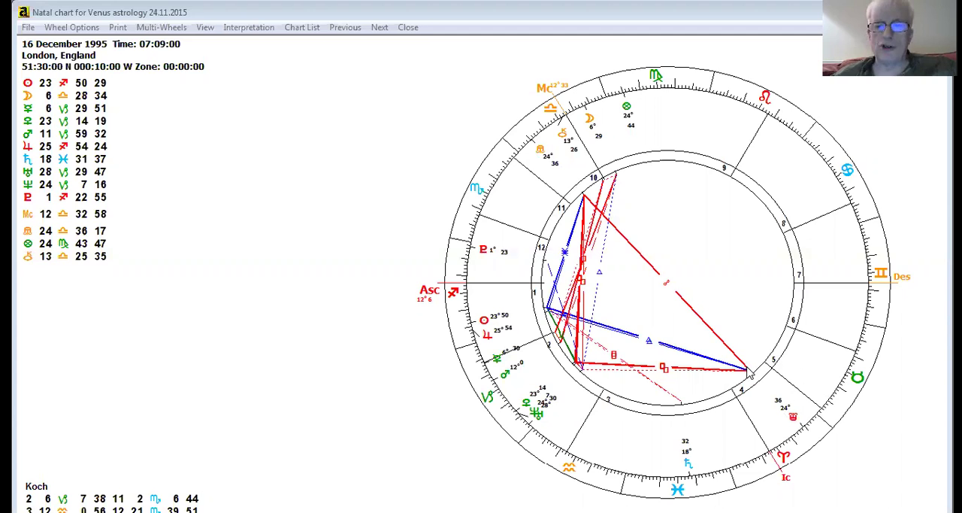
{"action": "mouse_move", "coordinate": [747, 373]}
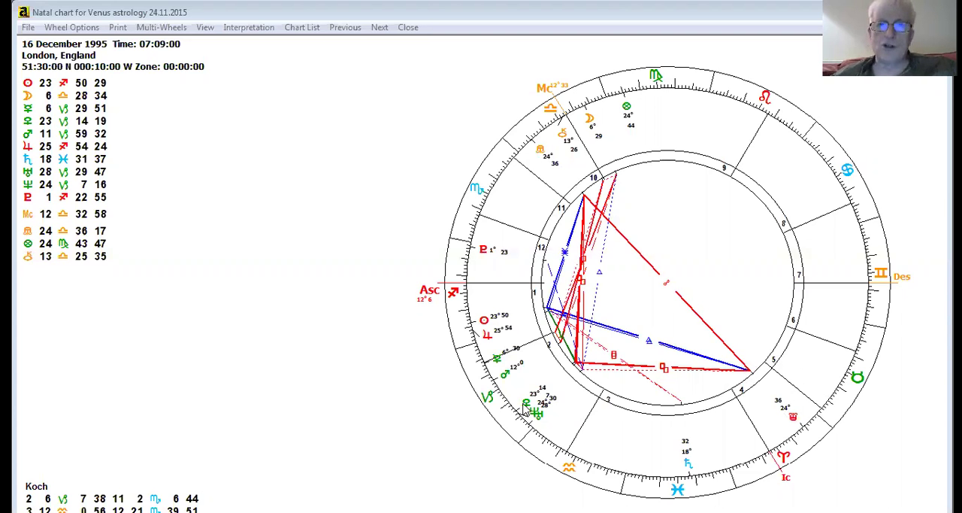
{"action": "mouse_move", "coordinate": [533, 406]}
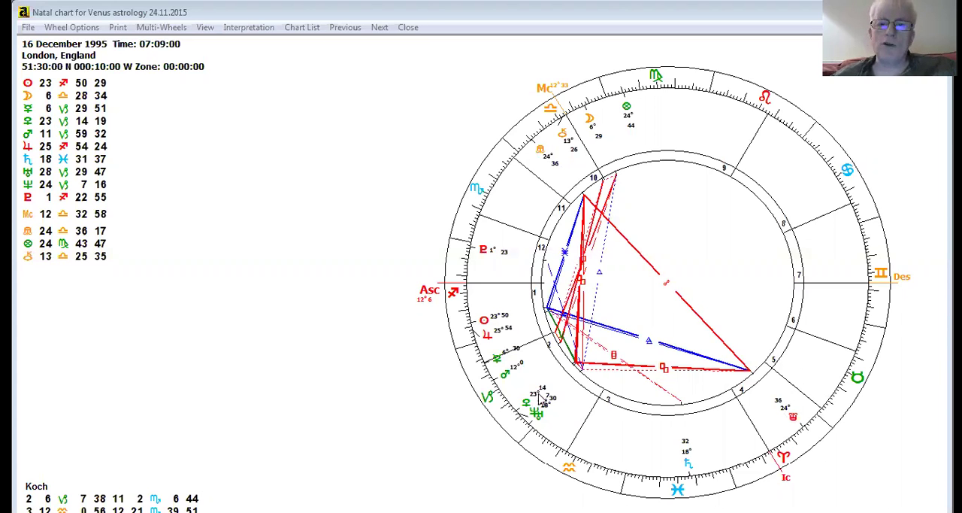
{"action": "mouse_move", "coordinate": [544, 397]}
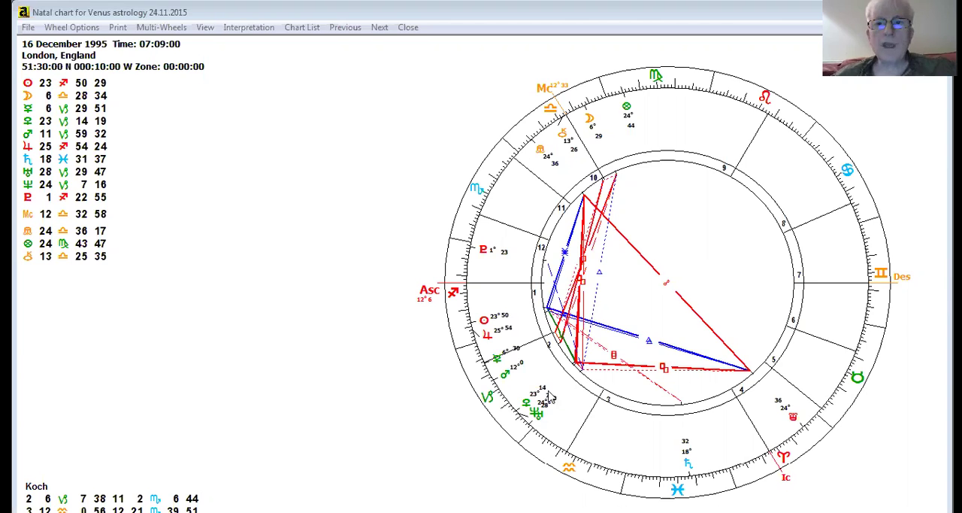
{"action": "mouse_move", "coordinate": [524, 418]}
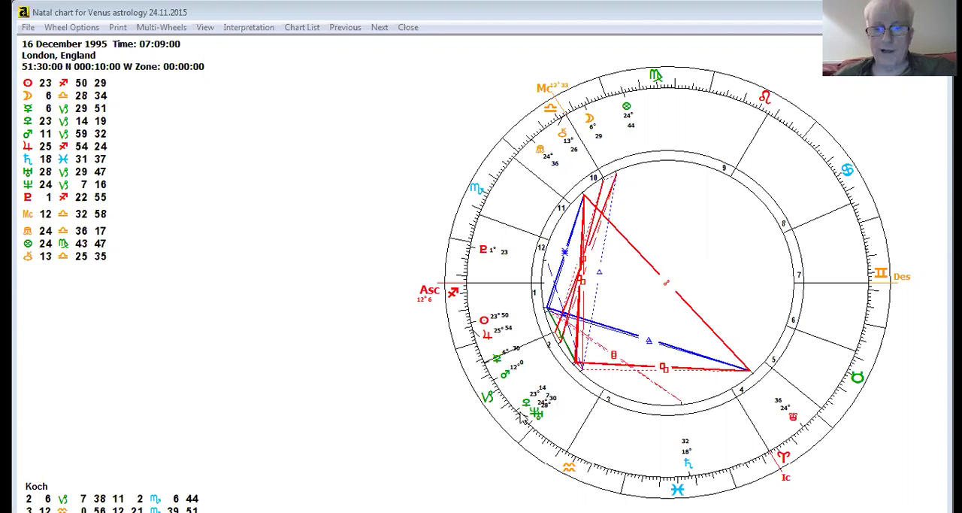
{"action": "mouse_move", "coordinate": [544, 406]}
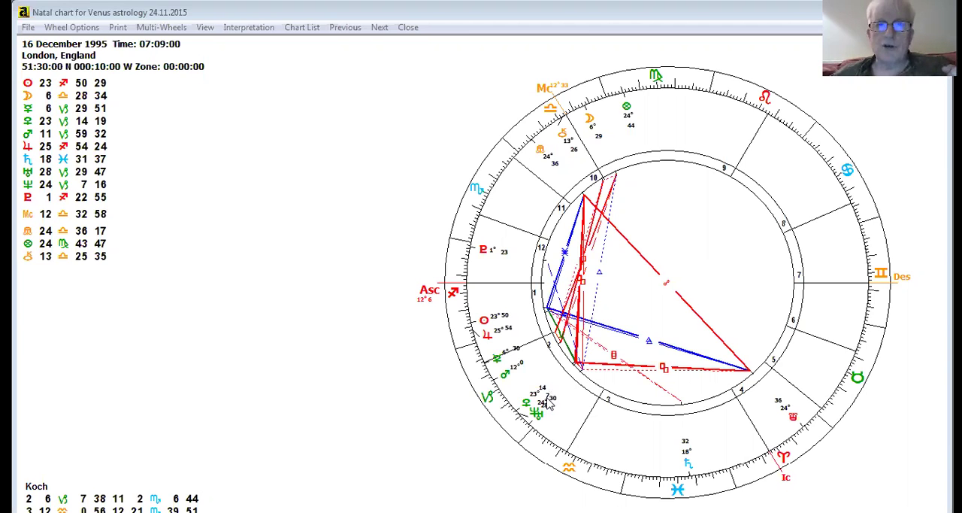
{"action": "mouse_move", "coordinate": [555, 385]}
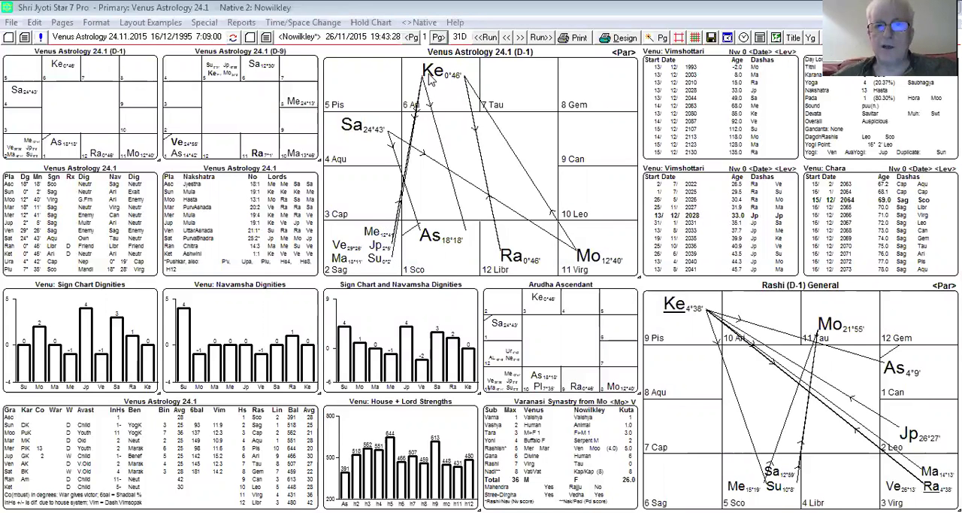
{"action": "mouse_move", "coordinate": [516, 265]}
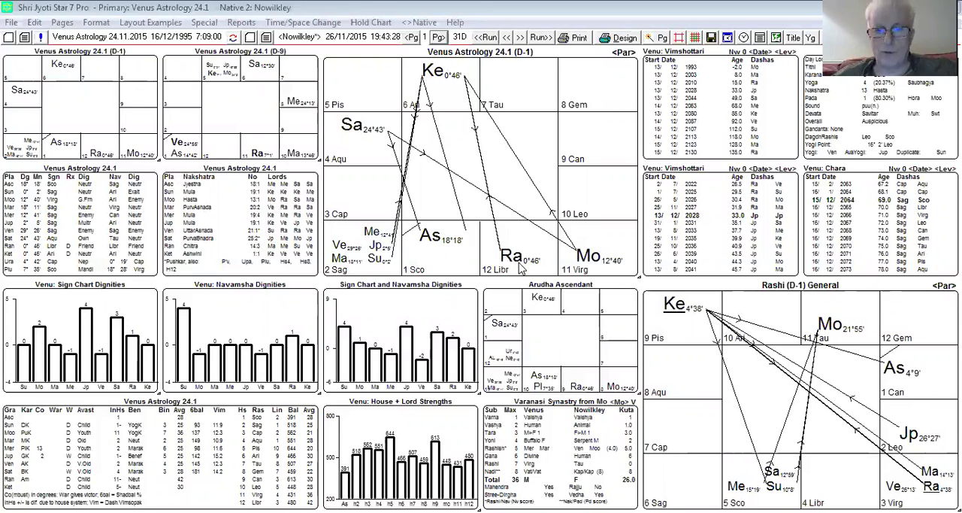
{"action": "mouse_move", "coordinate": [503, 210]}
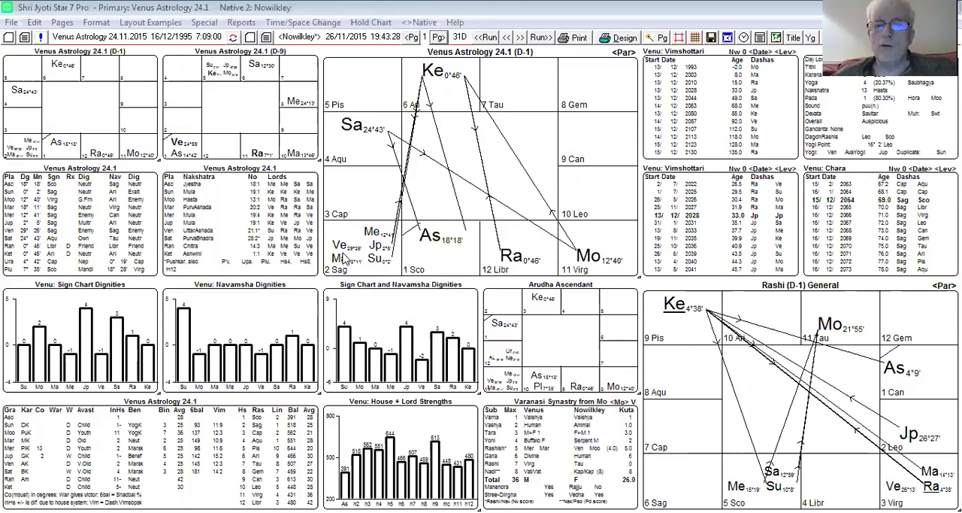
{"action": "mouse_move", "coordinate": [361, 252]}
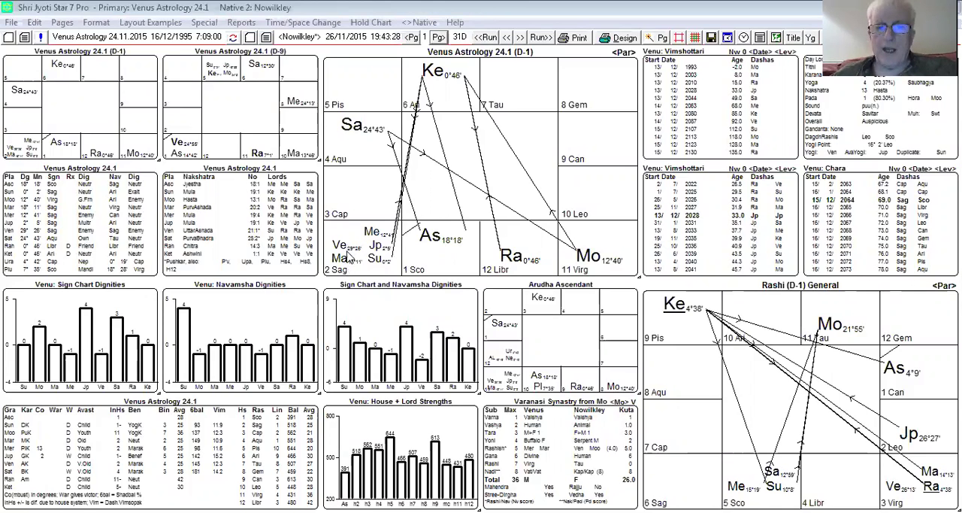
{"action": "mouse_move", "coordinate": [347, 262]}
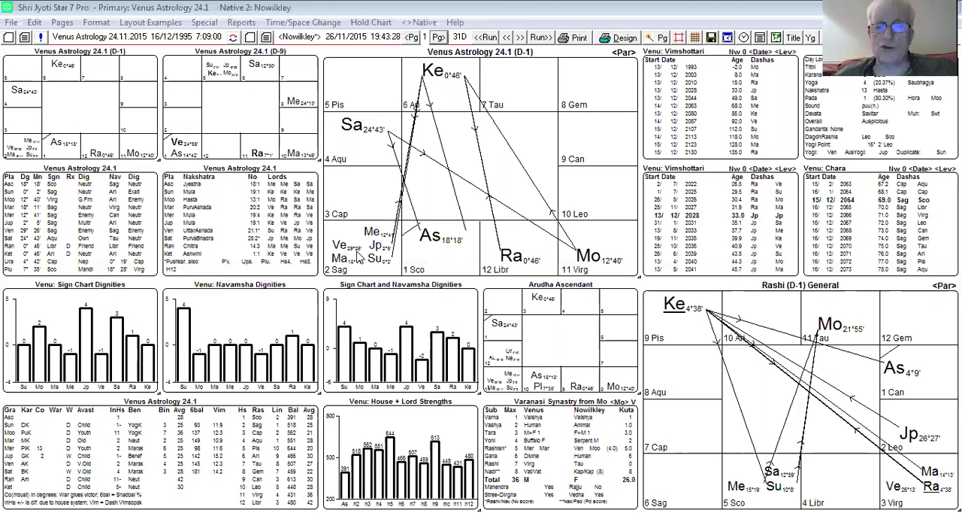
{"action": "mouse_move", "coordinate": [442, 141]}
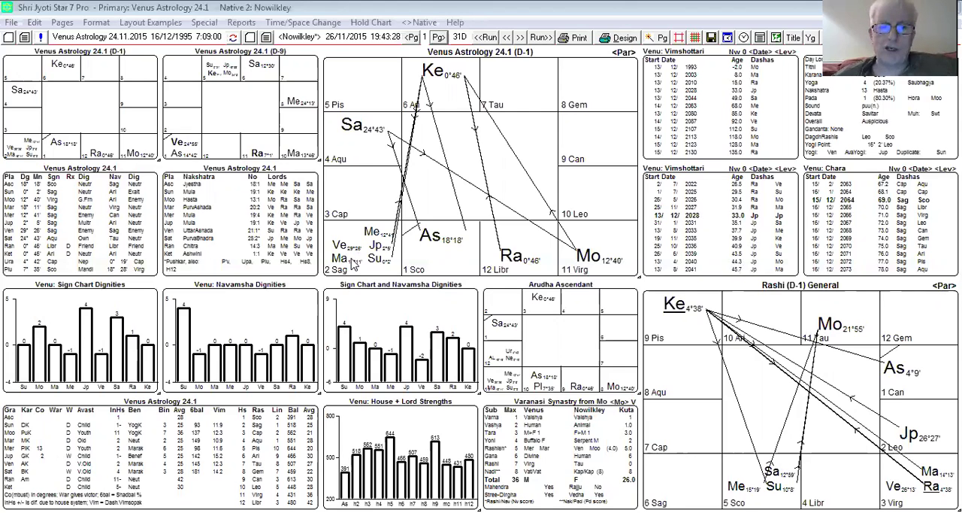
{"action": "mouse_move", "coordinate": [183, 238]}
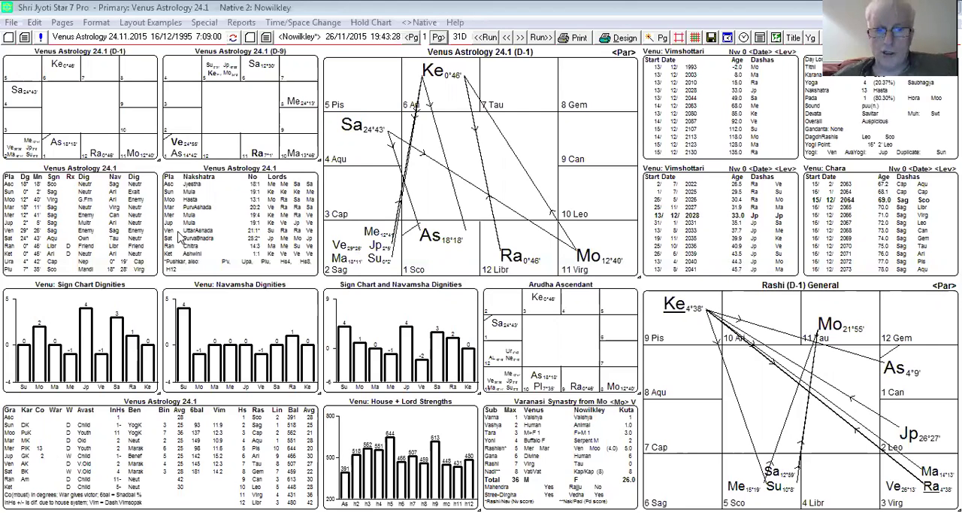
{"action": "mouse_move", "coordinate": [194, 234]}
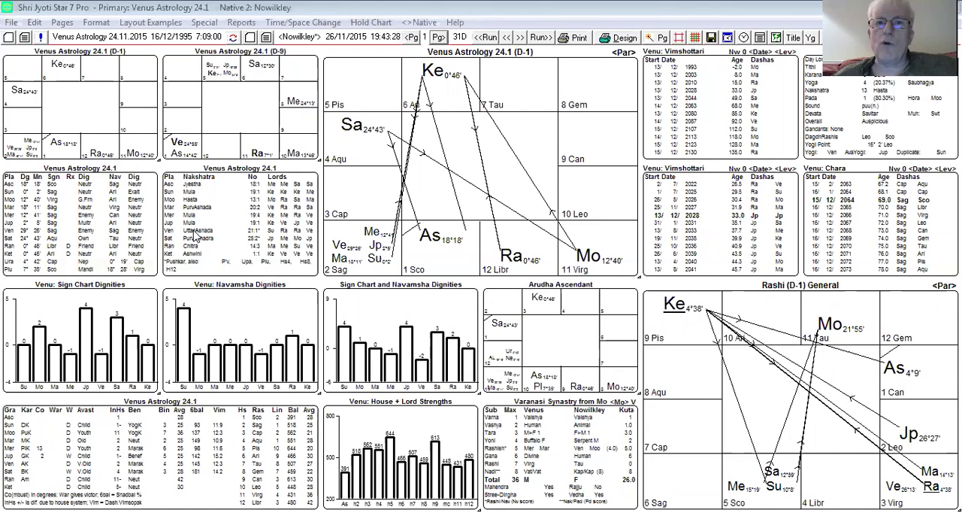
{"action": "mouse_move", "coordinate": [194, 236]}
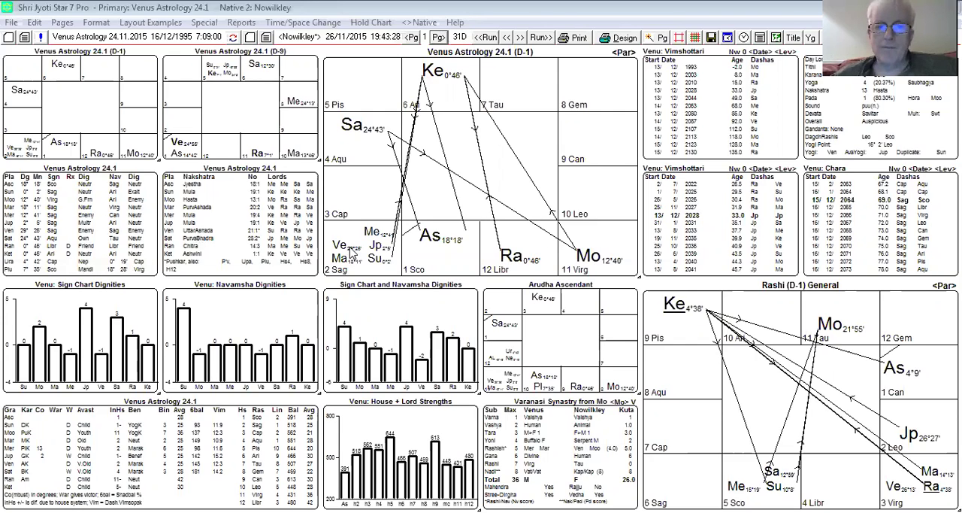
{"action": "mouse_move", "coordinate": [369, 259]}
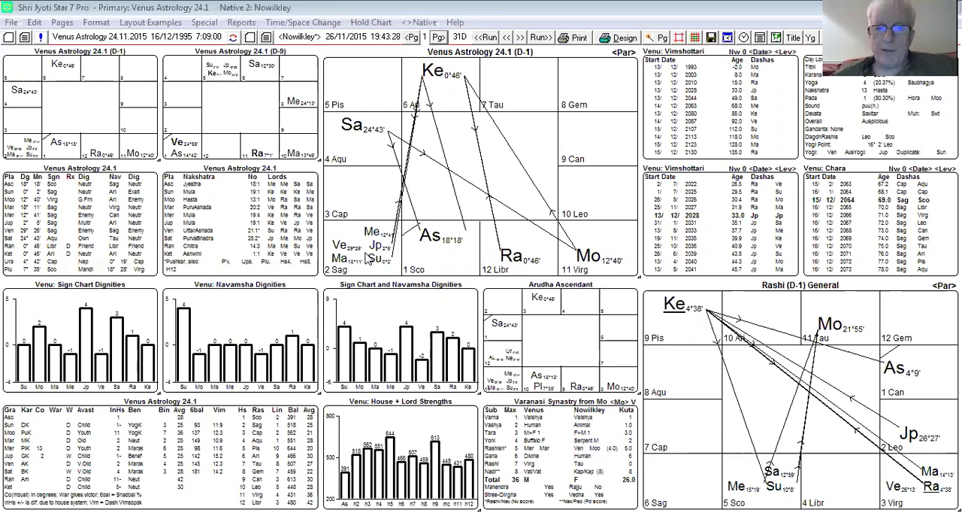
{"action": "mouse_move", "coordinate": [367, 259]}
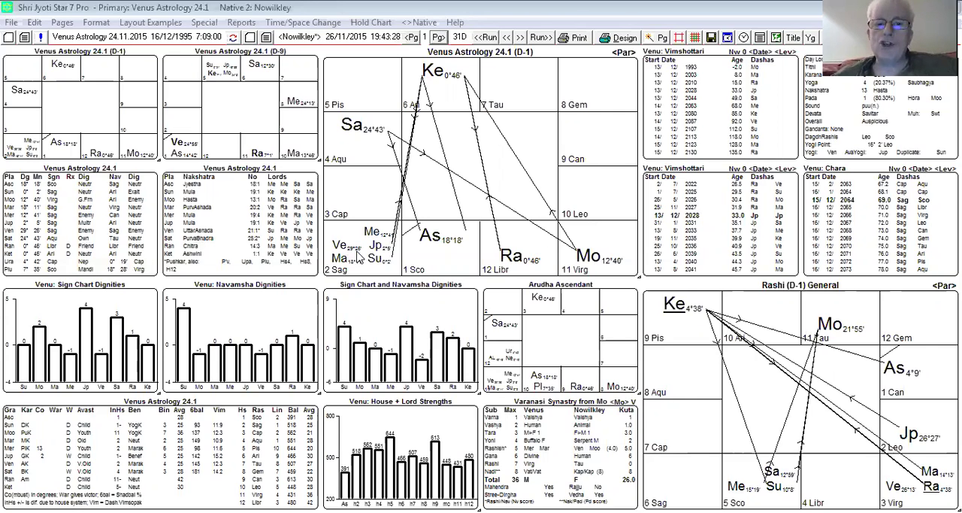
{"action": "mouse_move", "coordinate": [355, 137]}
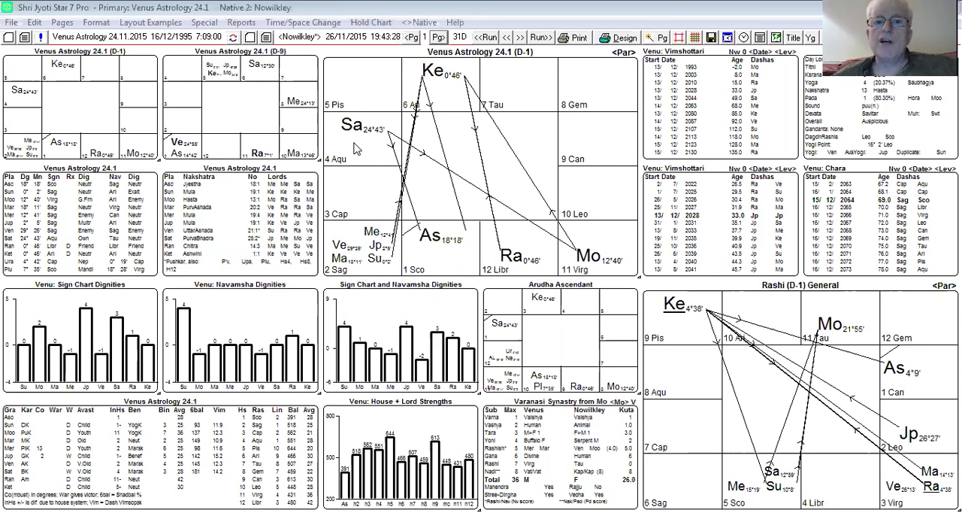
{"action": "mouse_move", "coordinate": [358, 137]}
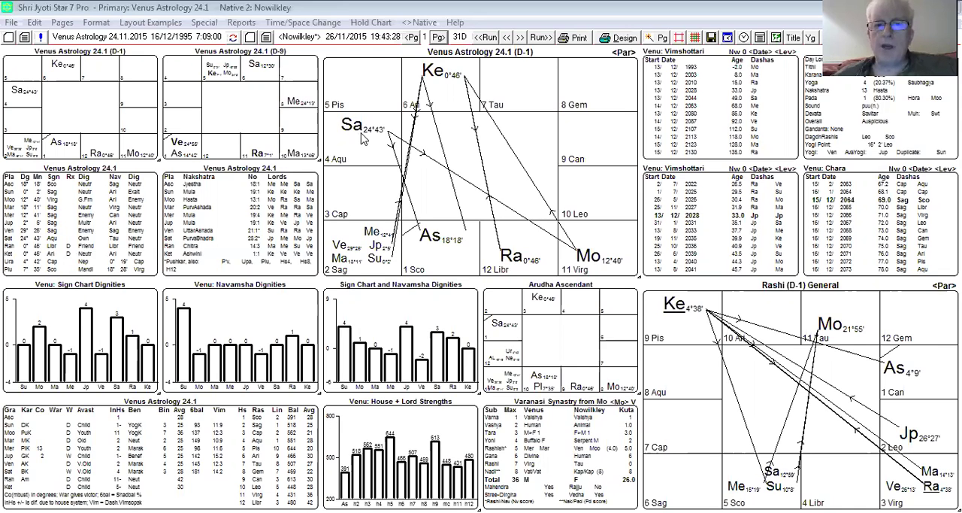
{"action": "mouse_move", "coordinate": [364, 254]}
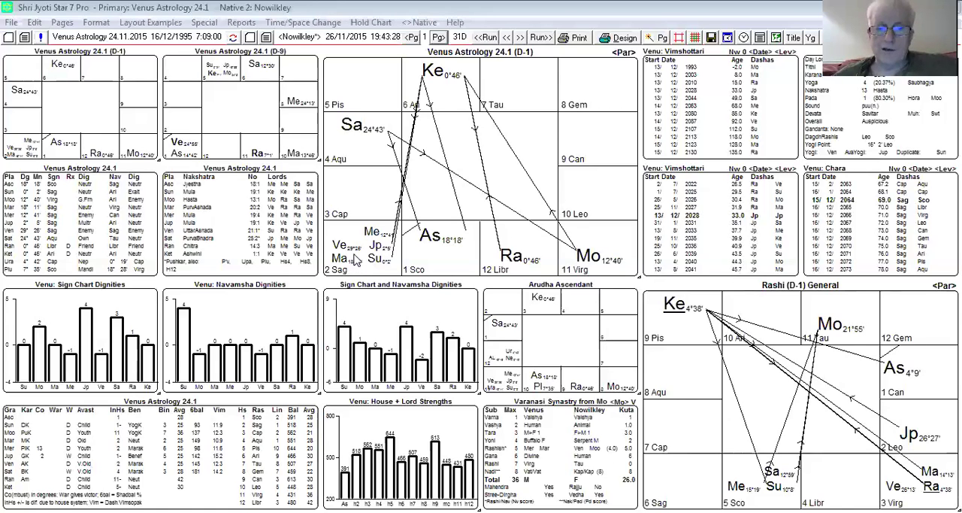
{"action": "mouse_move", "coordinate": [358, 143]}
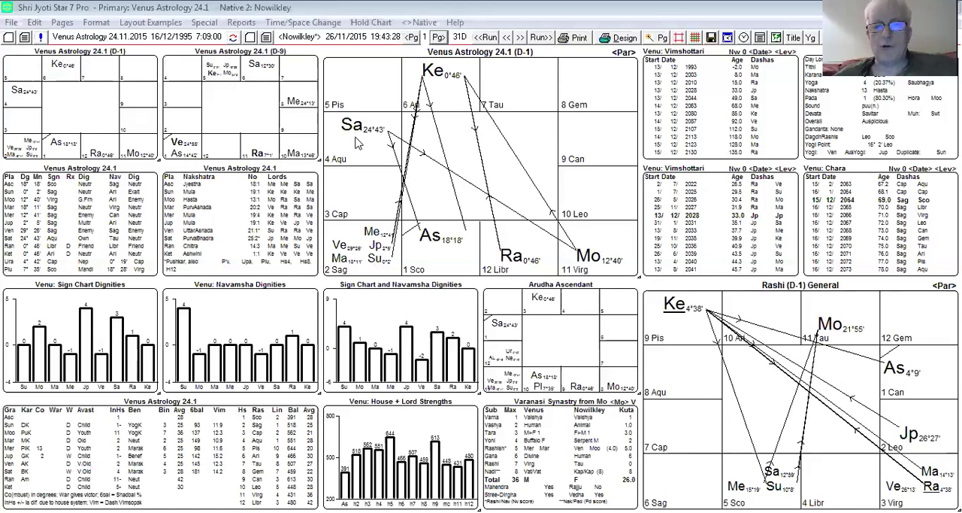
{"action": "mouse_move", "coordinate": [373, 261]}
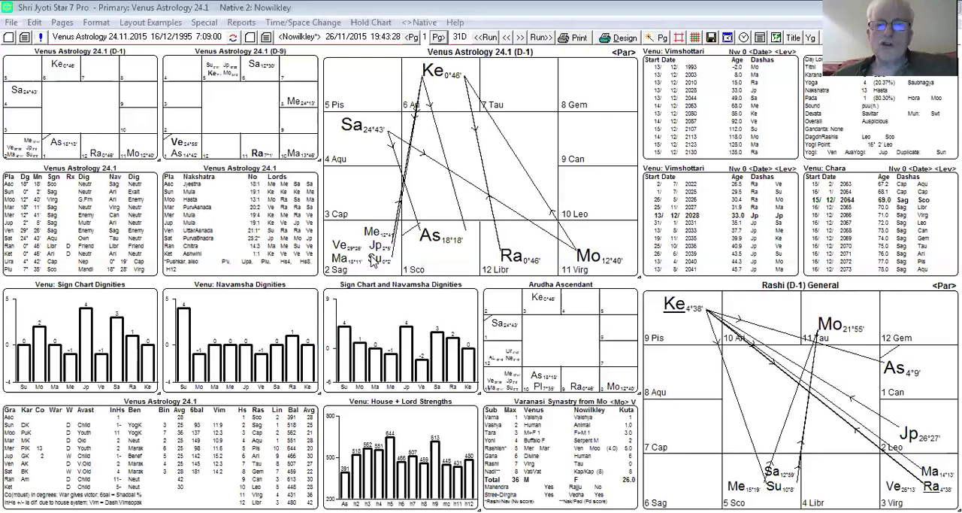
{"action": "mouse_move", "coordinate": [361, 259]}
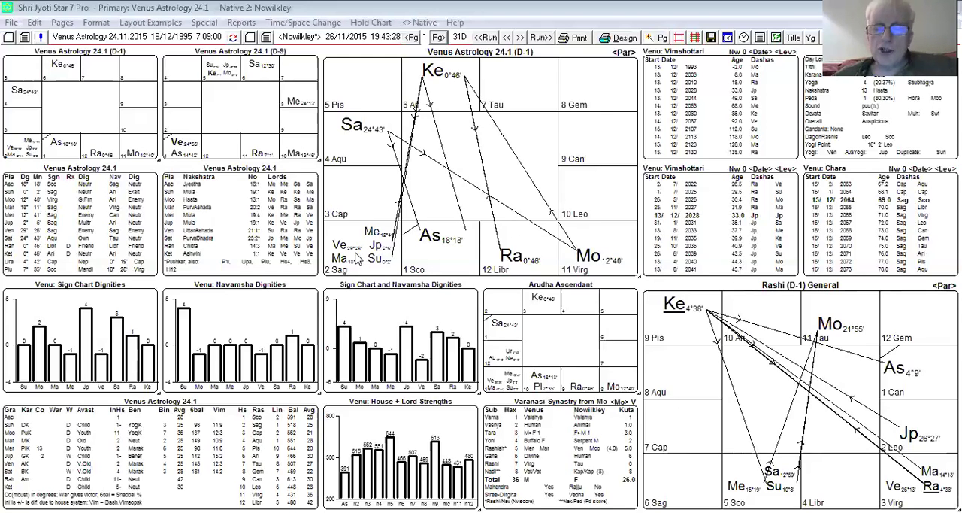